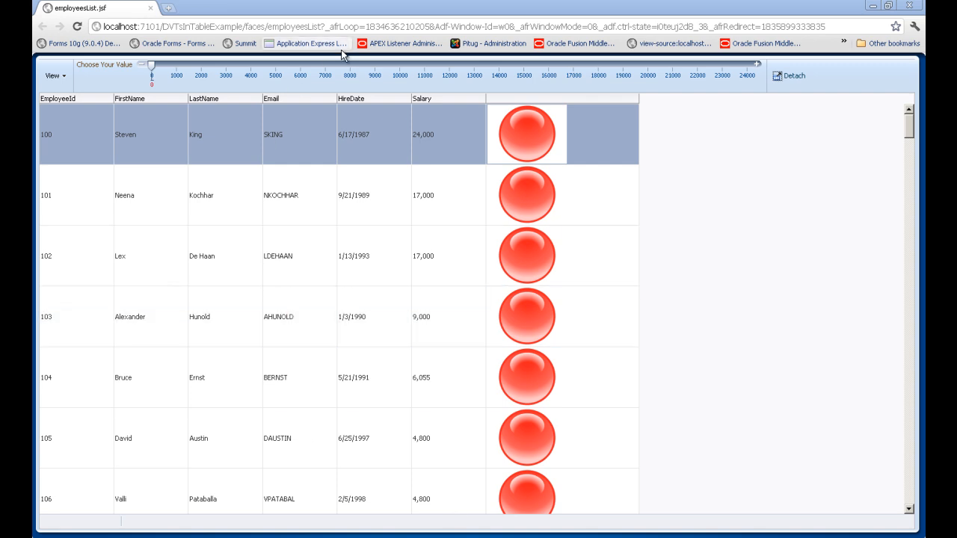
mouse_move(413, 72)
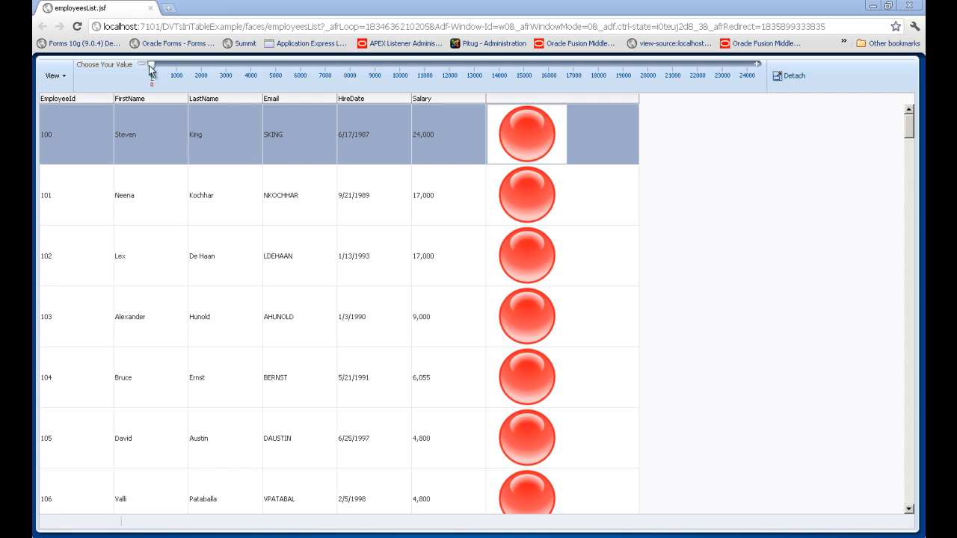
Step: Raise the Choose Your Value slider from 0 to about 7000 and then to 9000
left_click_drag(150, 67, 322, 67)
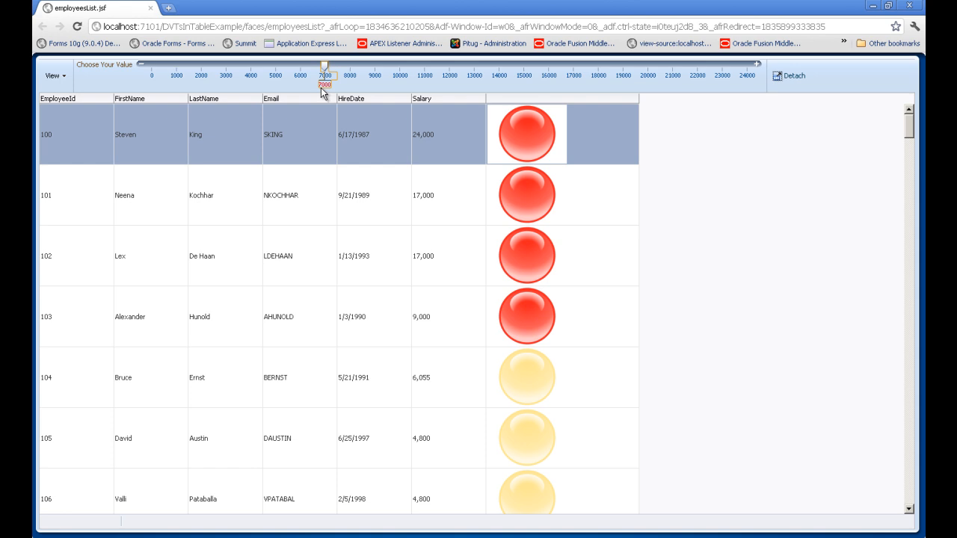
mouse_move(560, 141)
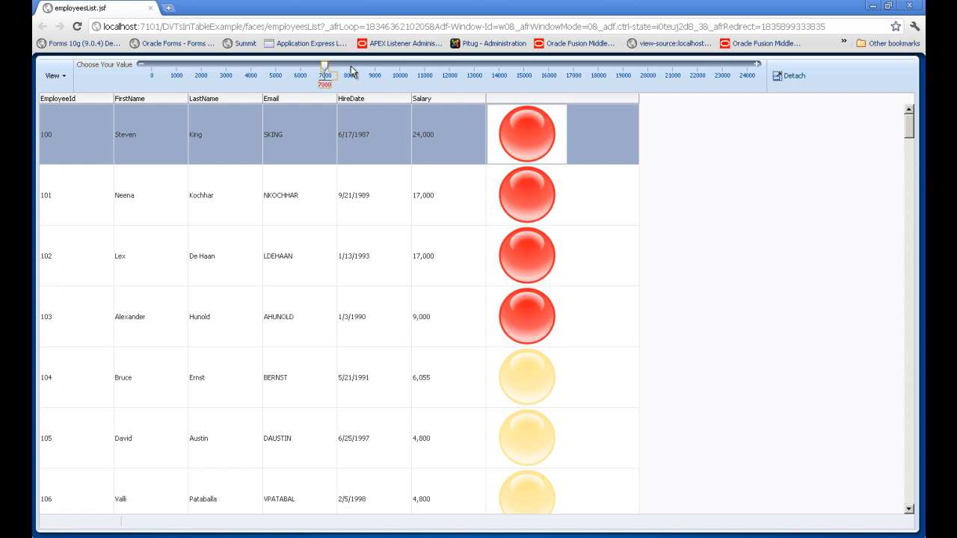
left_click_drag(324, 67, 374, 67)
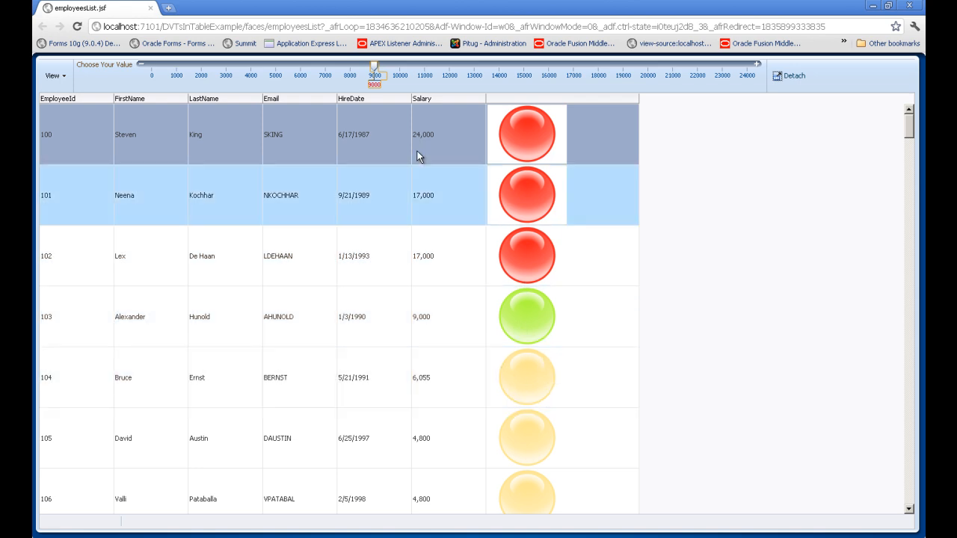
Step: Compare gauge colours on employee rows 101 (red), 103 with 9,000 salary (green) and 104 (yellow)
left_click(436, 377)
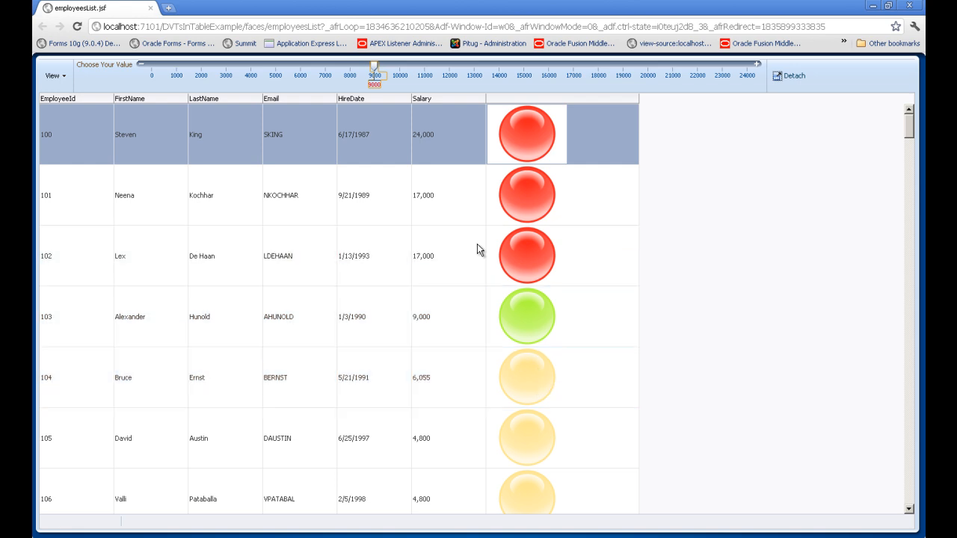
mouse_move(368, 83)
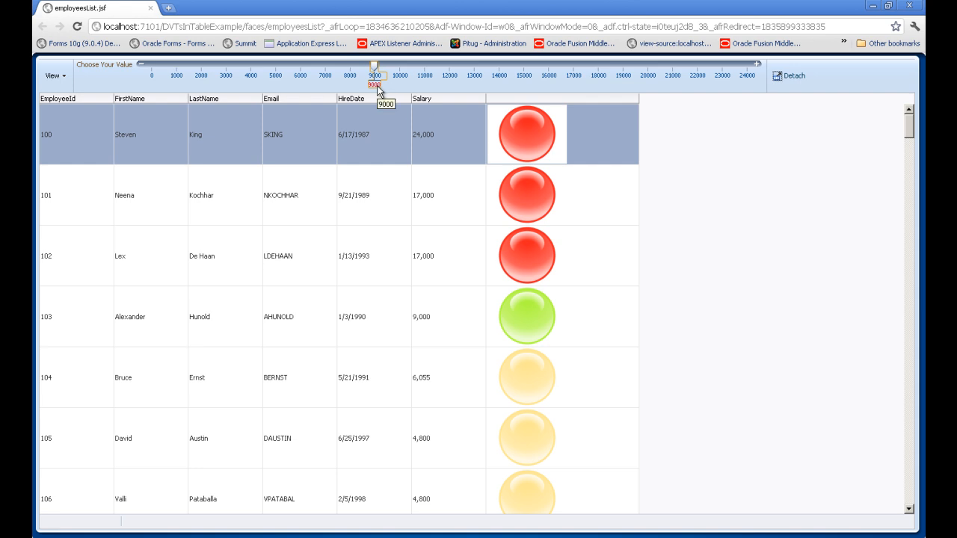
left_click(441, 317)
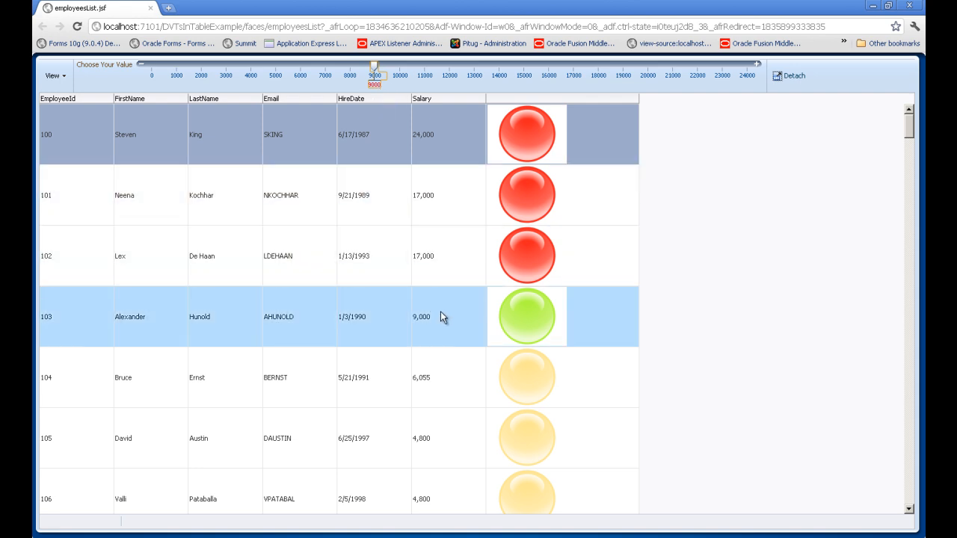
mouse_move(506, 323)
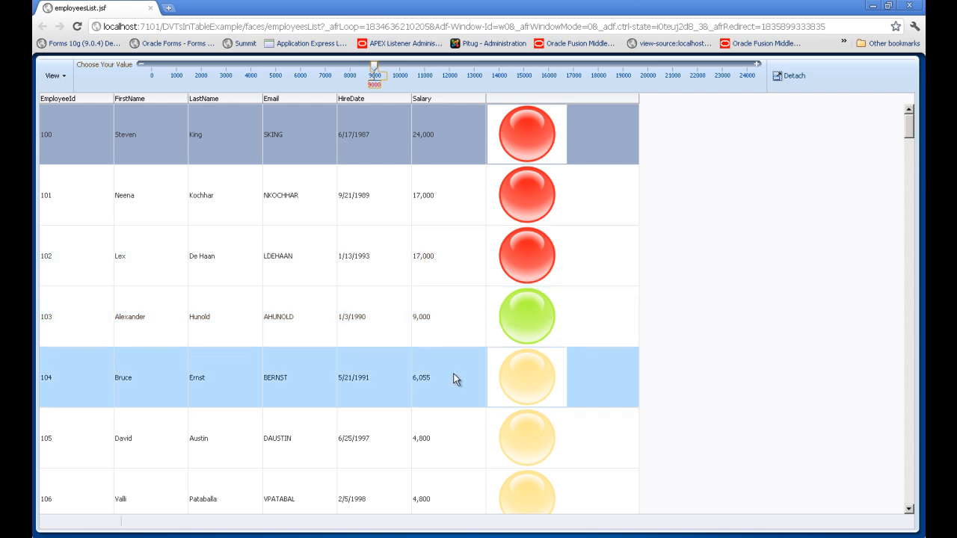
mouse_move(524, 389)
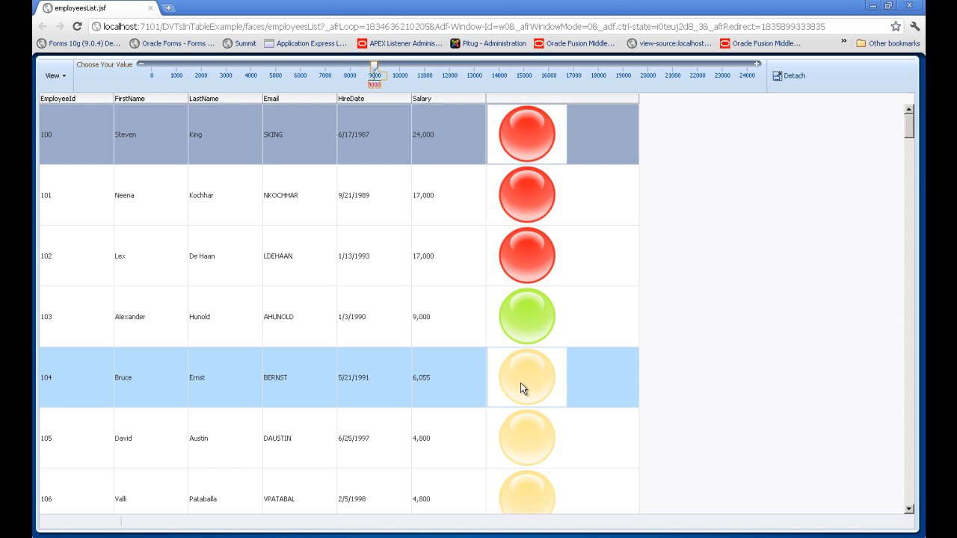
left_click(224, 438)
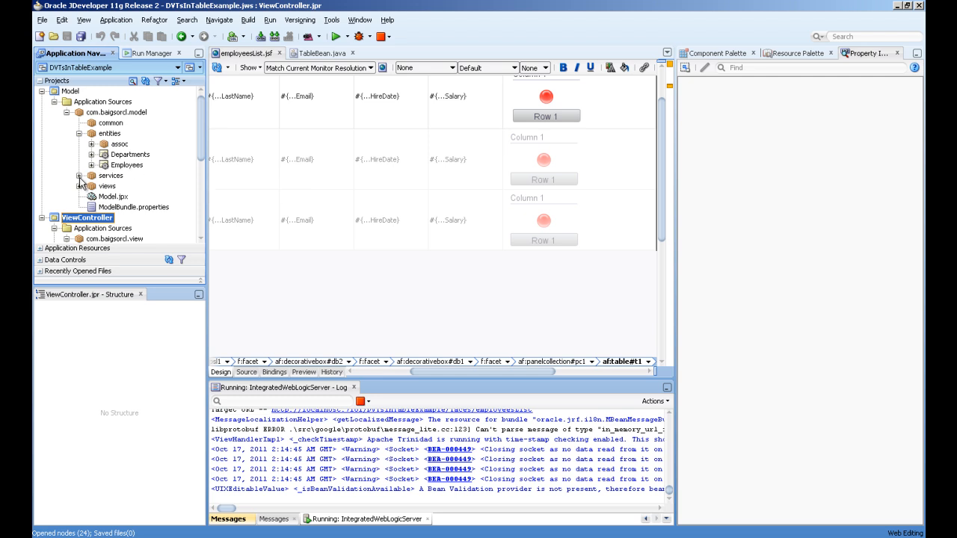
Step: Expand Model > services and bring up the HrAppModule application module
left_click(79, 175)
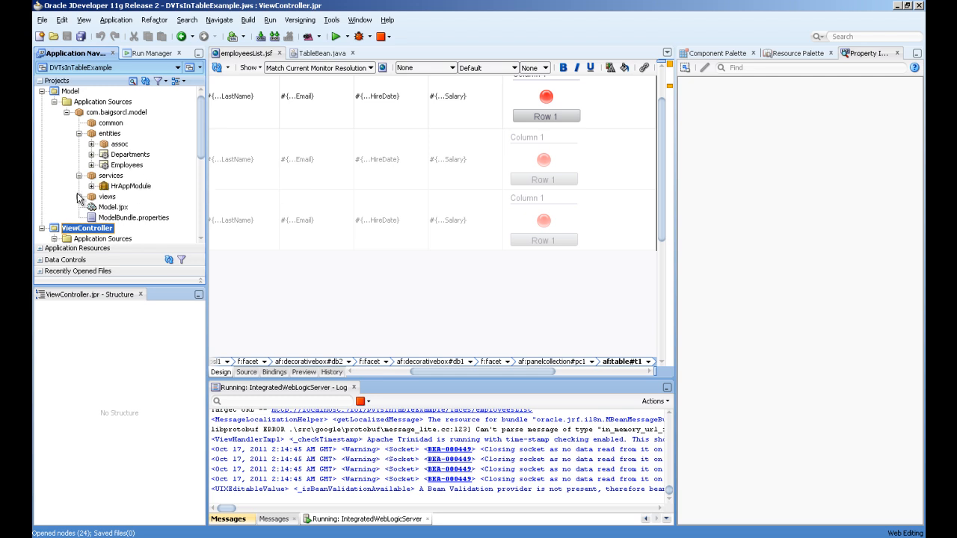
left_click(80, 185)
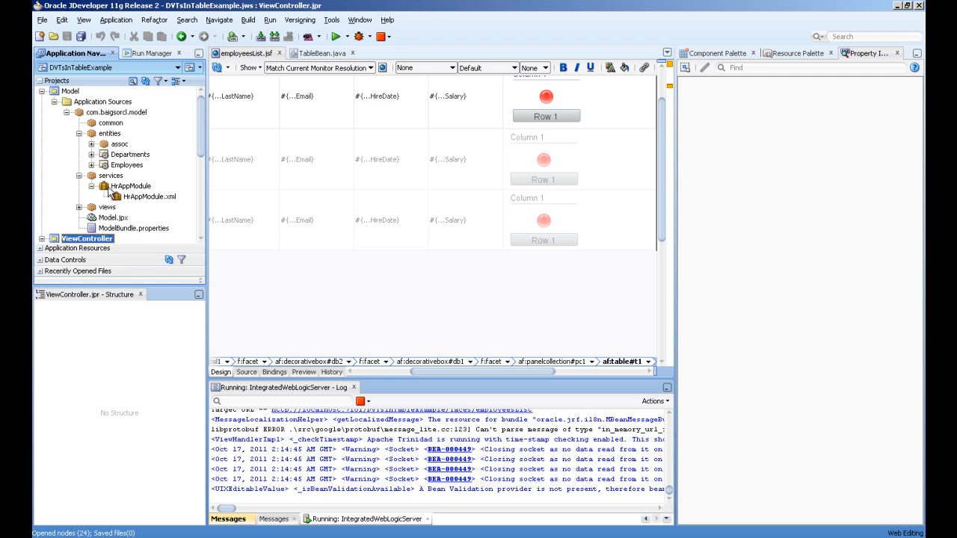
double_click(130, 185)
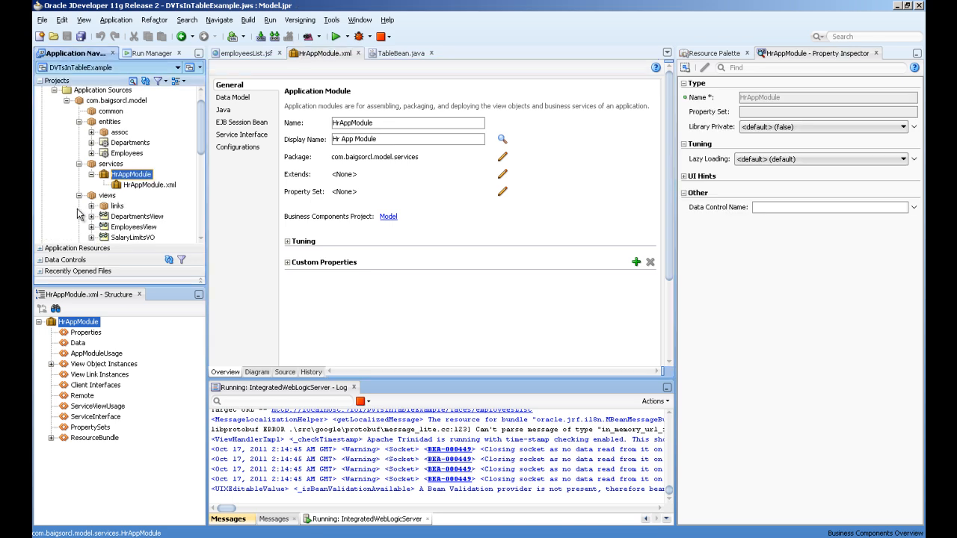
Step: Locate the views package and bring up the SalaryLimitsVO view object
scroll("down", 3)
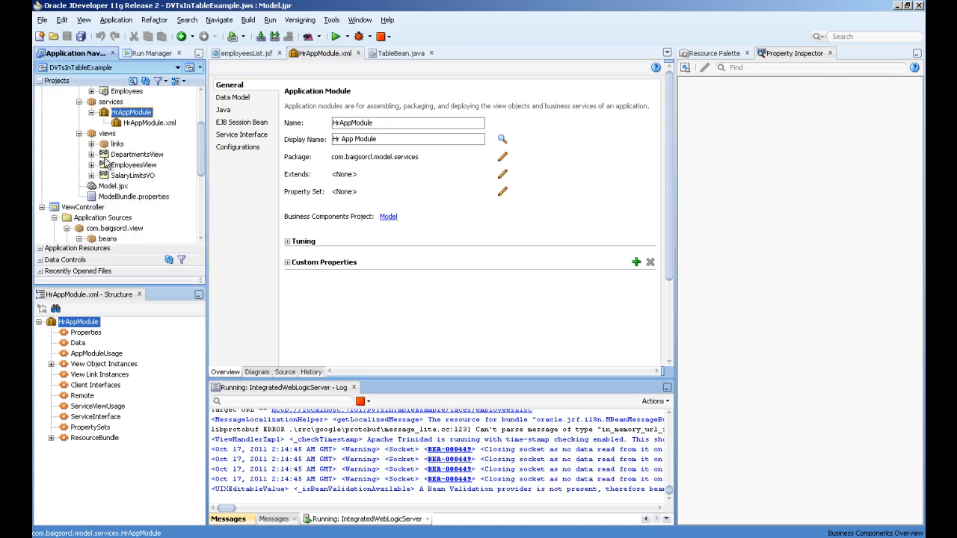
mouse_move(133, 164)
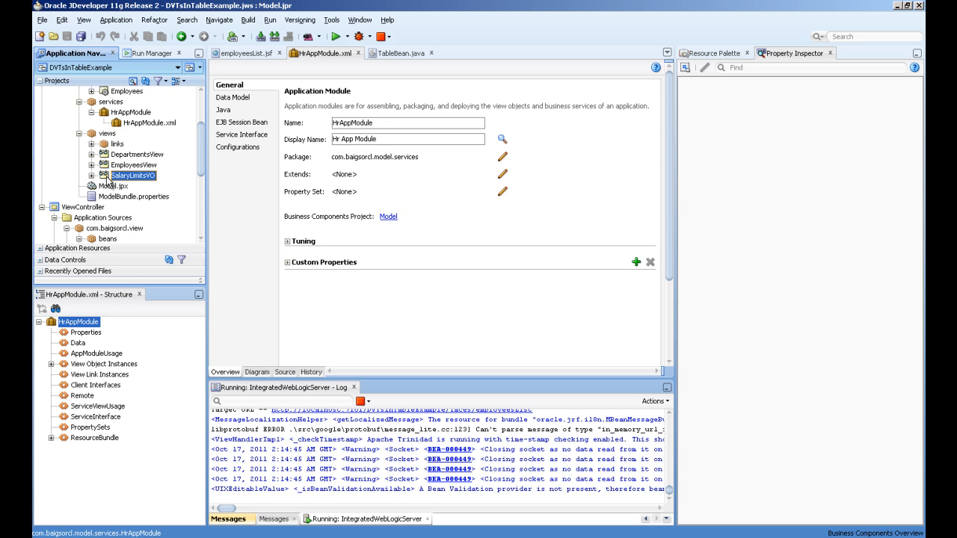
double_click(134, 175)
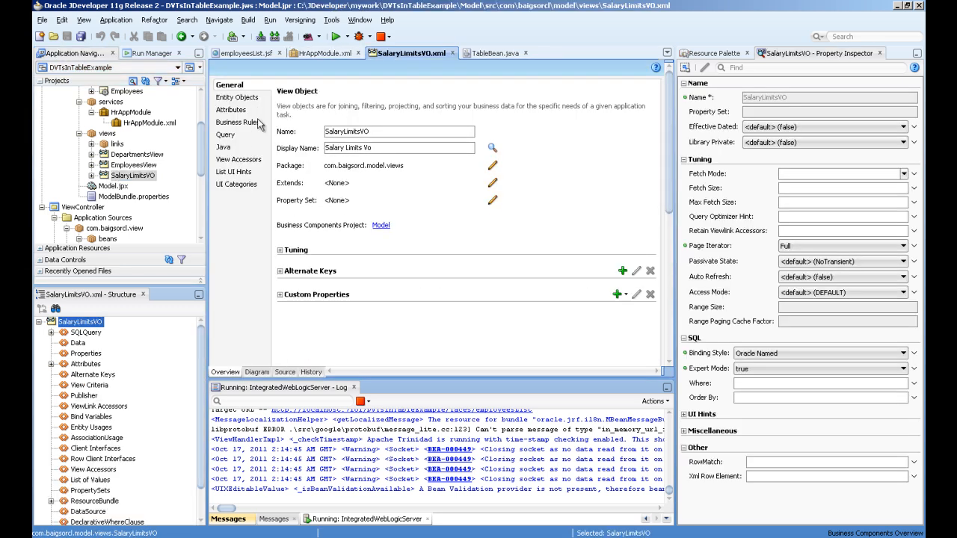
Step: Show SalaryLimitsVO's SQL query selecting minimum and maximum salary from employees
left_click(225, 135)
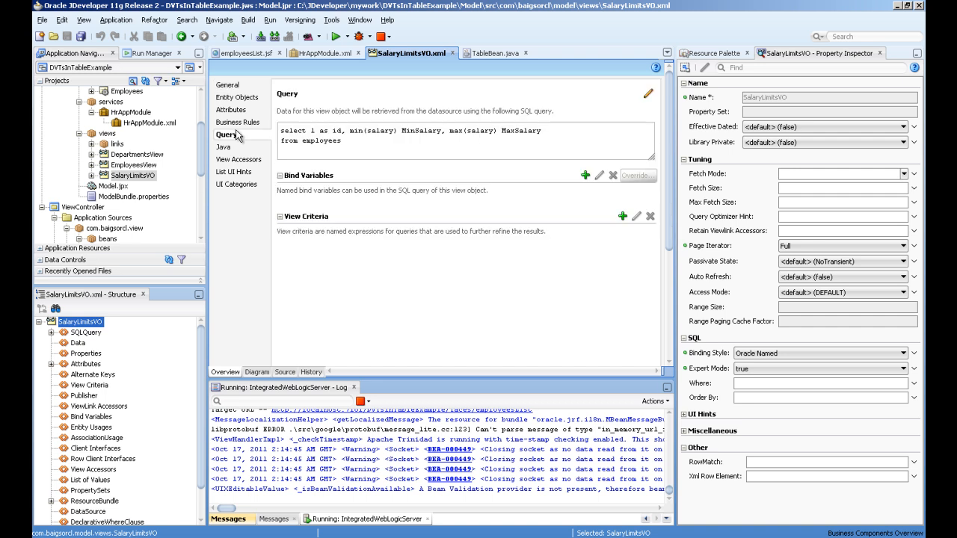
mouse_move(381, 142)
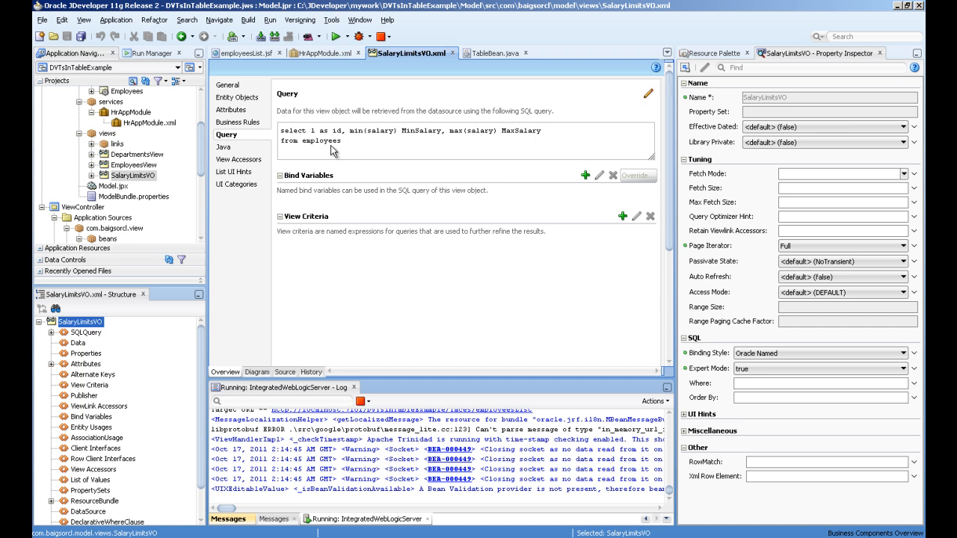
mouse_move(327, 482)
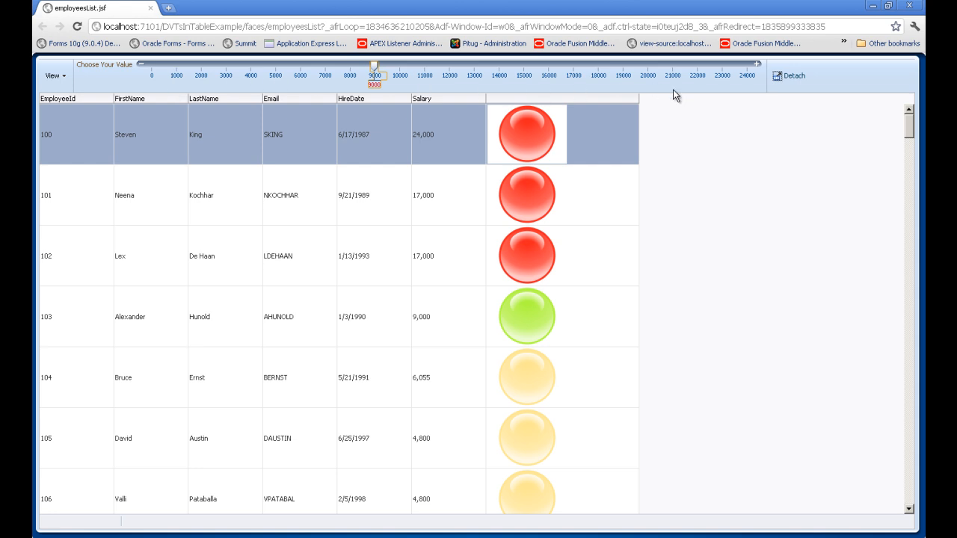
mouse_move(230, 533)
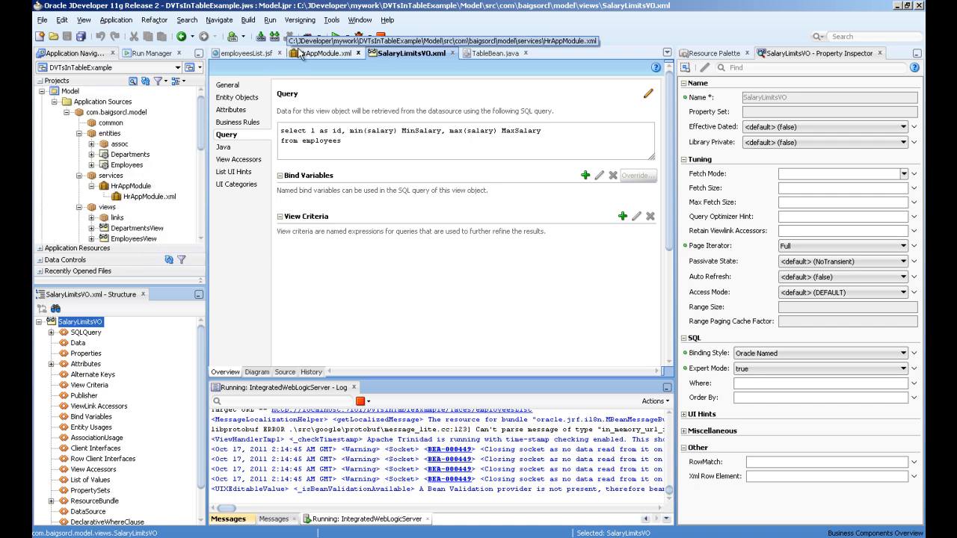
Step: Switch back to HrAppModule and review its Data Model page
left_click(326, 54)
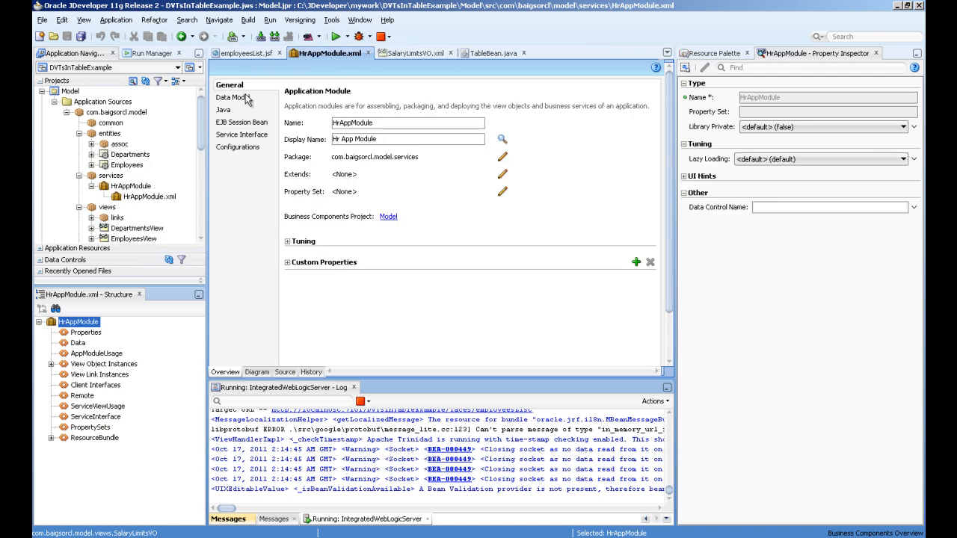
left_click(235, 97)
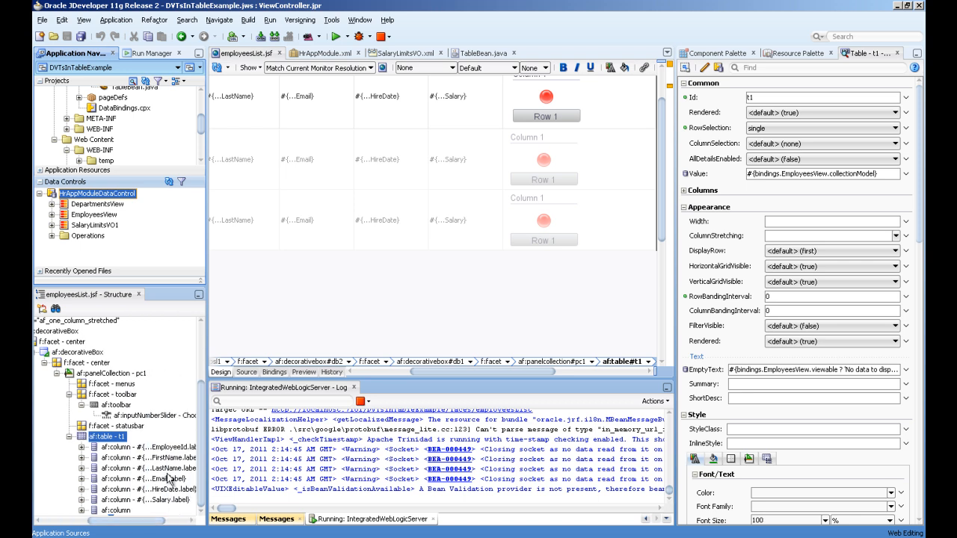
mouse_move(194, 511)
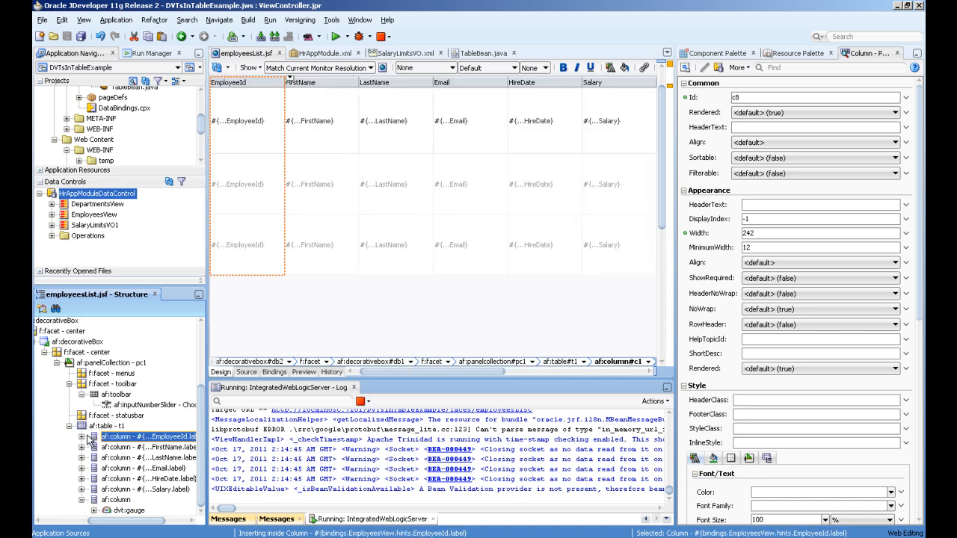
Step: Select the table column containing the dvt:gauge in the Structure window
left_click(130, 512)
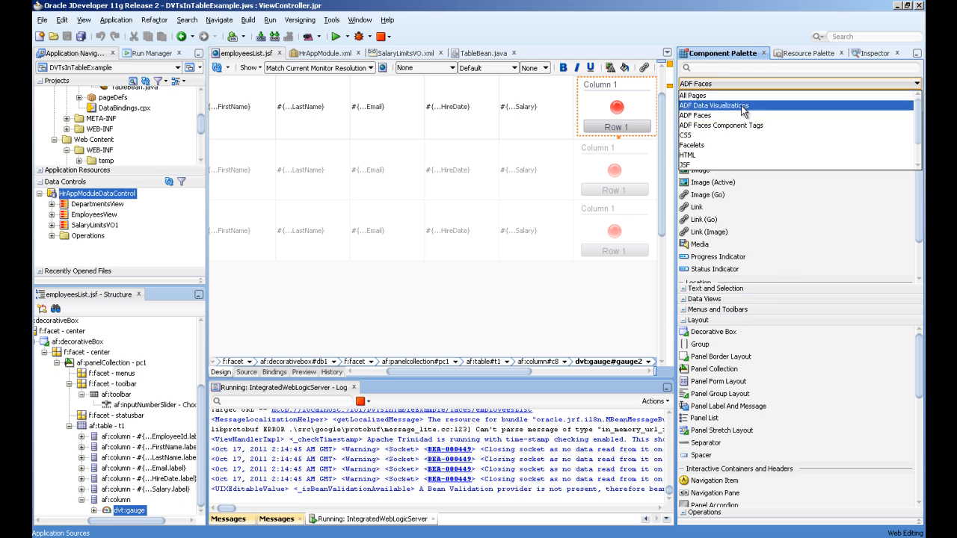
Step: Browse ADF Data Visualizations gauge tags and expand the gauge to its threshold set
left_click(714, 105)
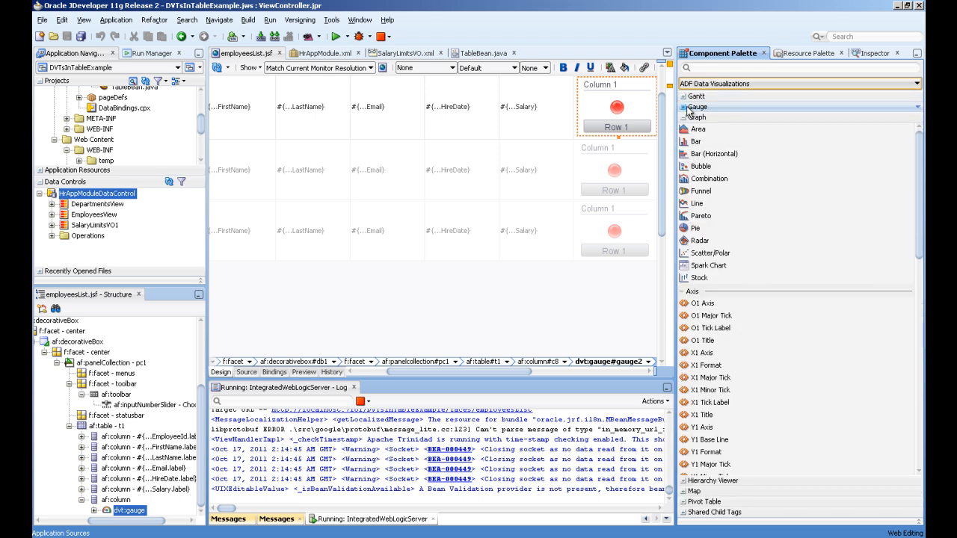
left_click(700, 108)
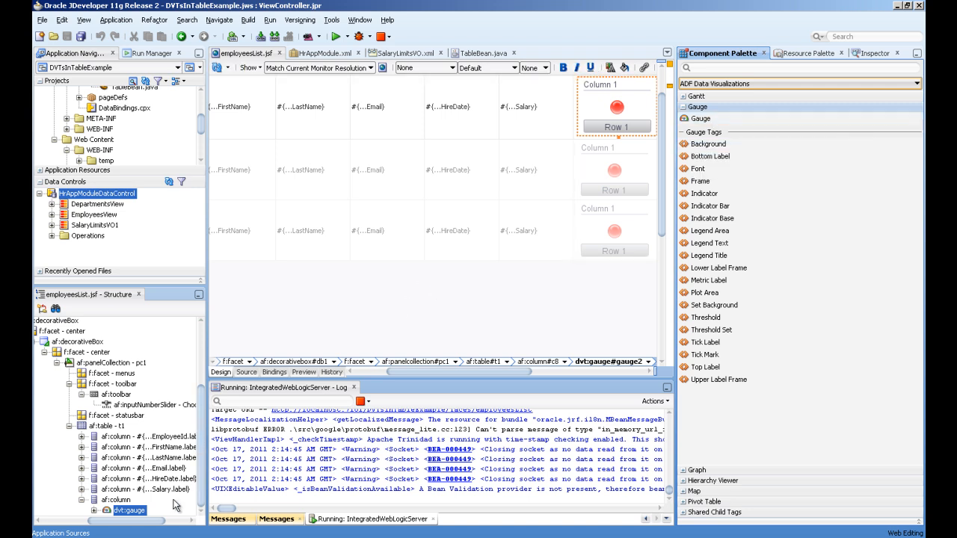
left_click(106, 478)
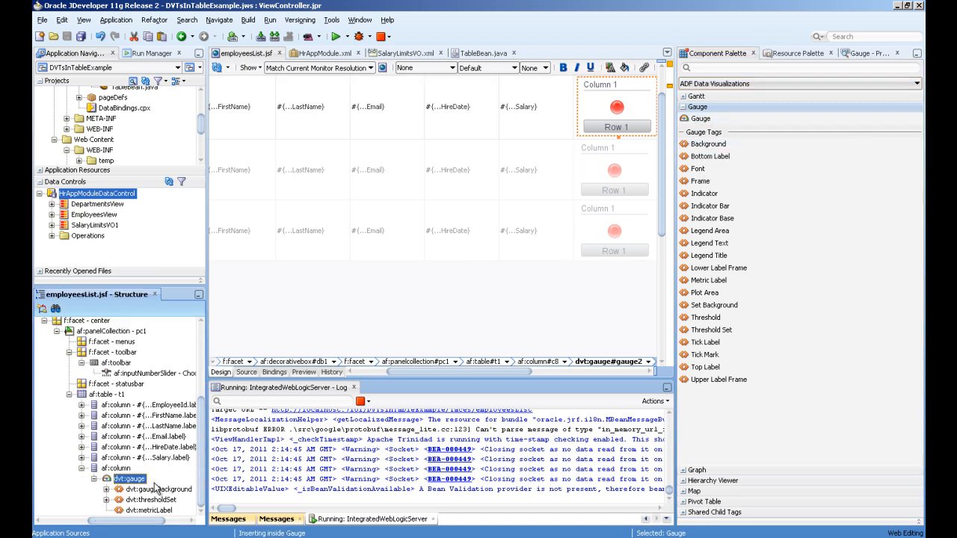
left_click(153, 499)
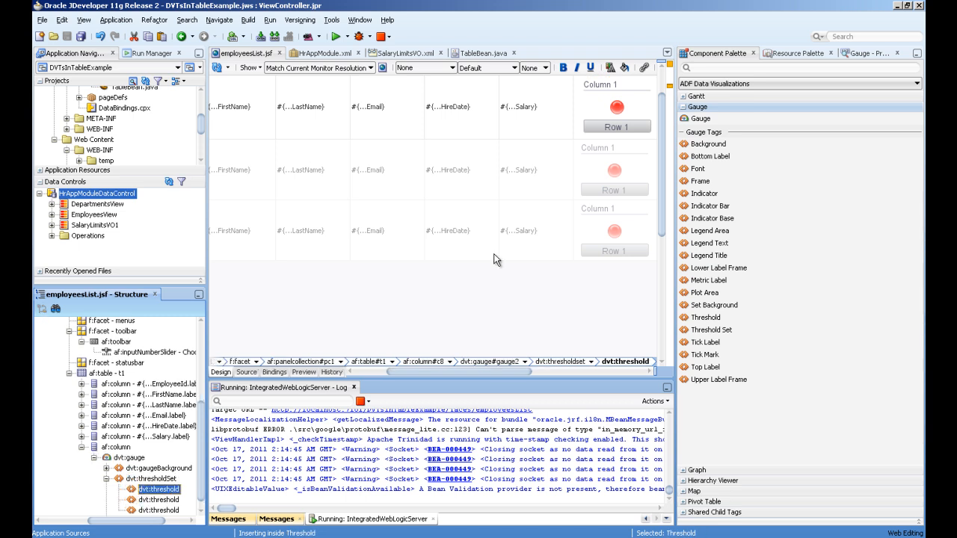
Step: Edit the thresholds' FillColor, max values 25/50 and Low/Medium/High text, then select gaugeBackground
left_click(868, 54)
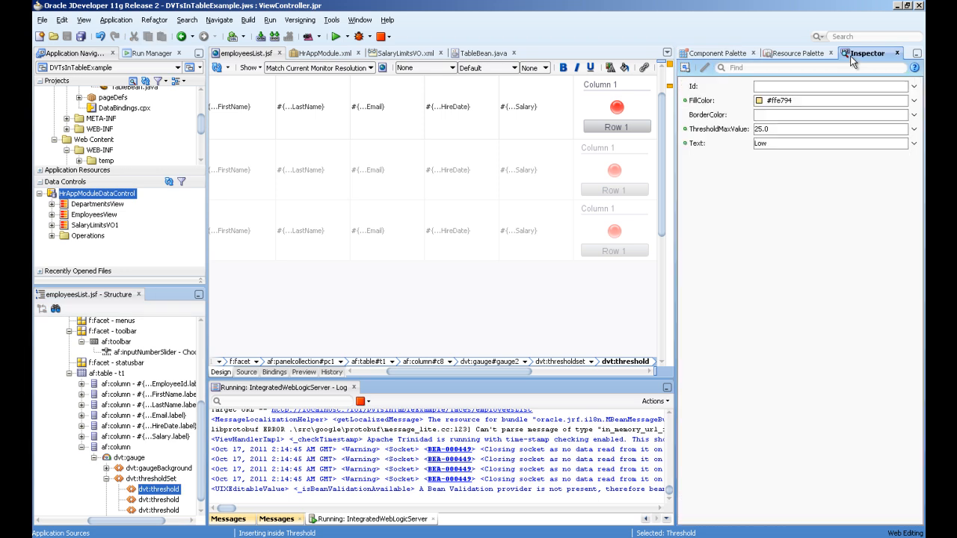
mouse_move(173, 512)
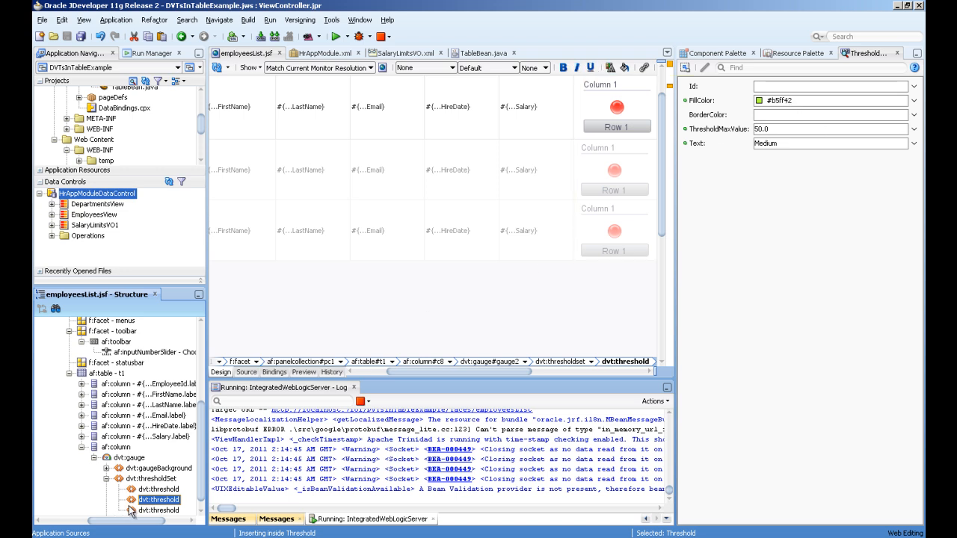
left_click(158, 510)
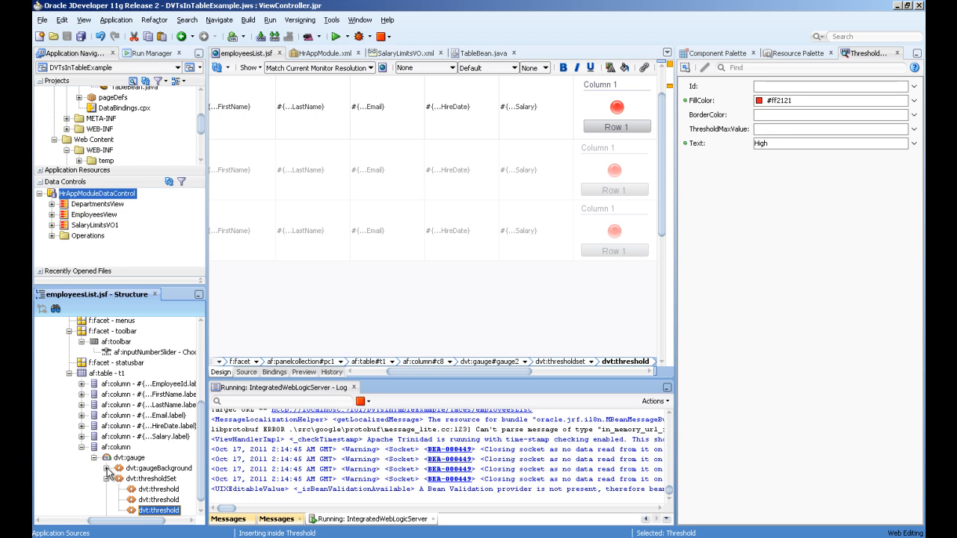
left_click(159, 468)
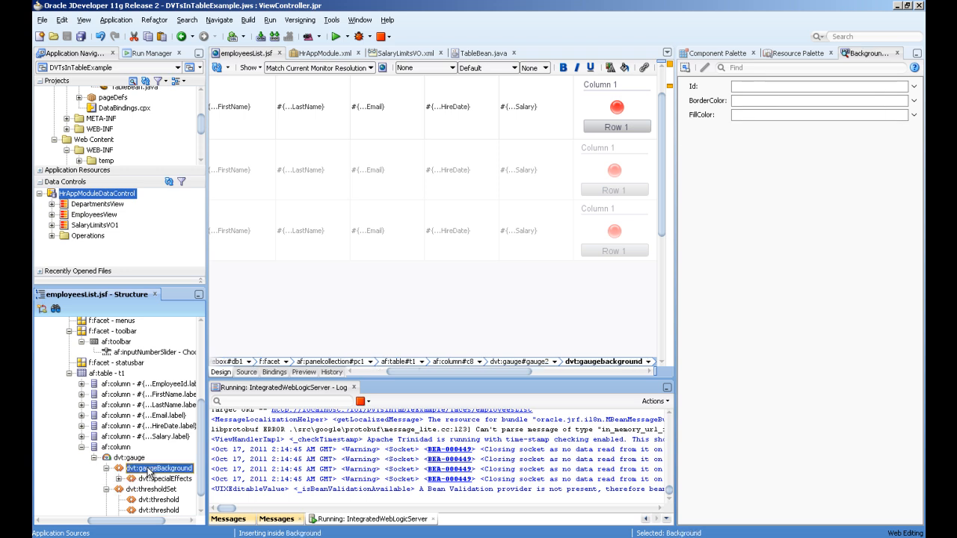
Step: Select the gauge element to add dvt:specialEffects before binding Maxsalary from SalaryLimitsVO1
left_click(163, 479)
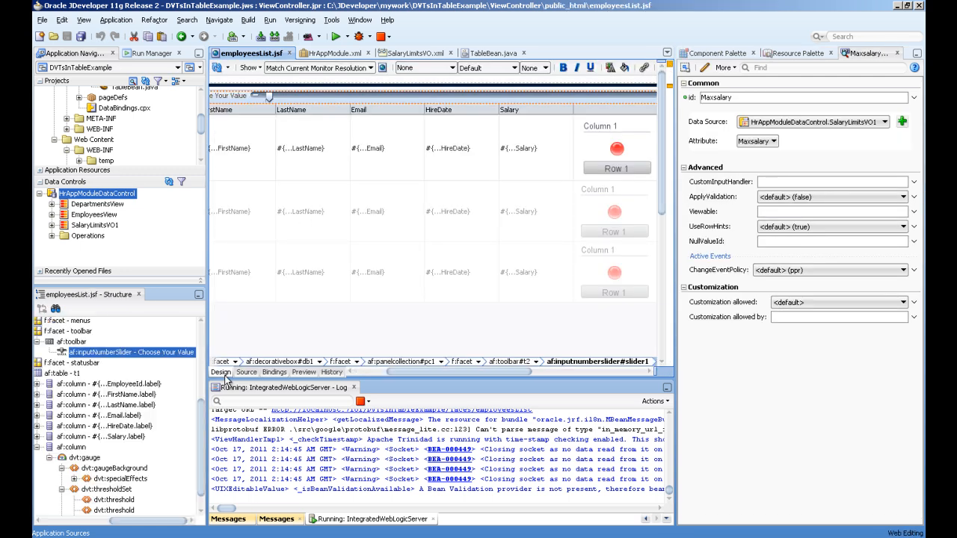
Step: Review the inputNumberSlider's 0–Maxsalary range, 1000 increments and 1000px ContentStyle, then select the LED gauge
left_click(131, 353)
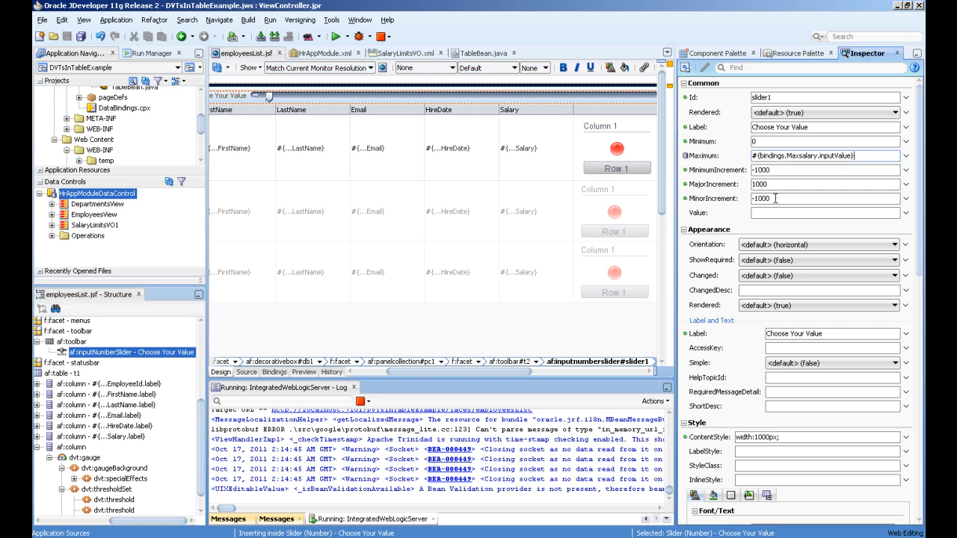
scroll("down", 3)
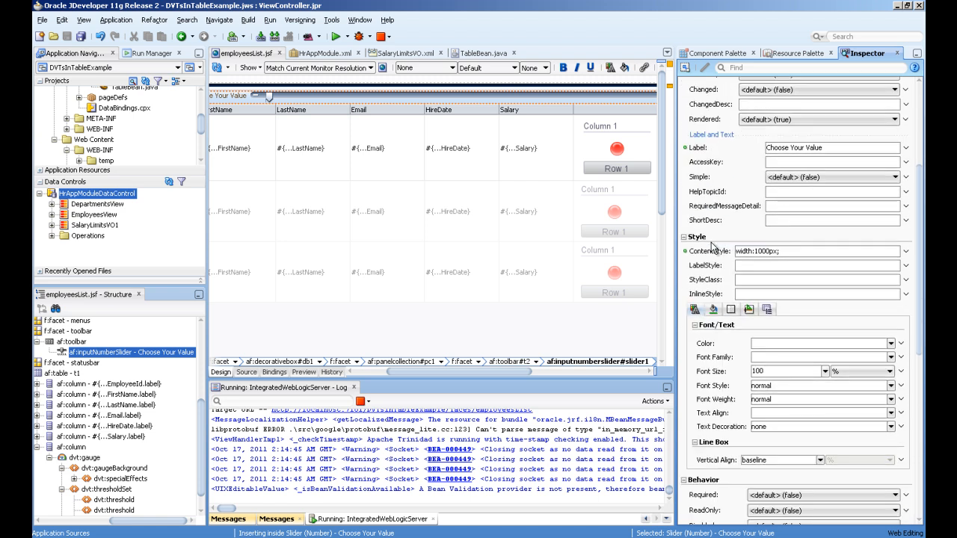
left_click(460, 148)
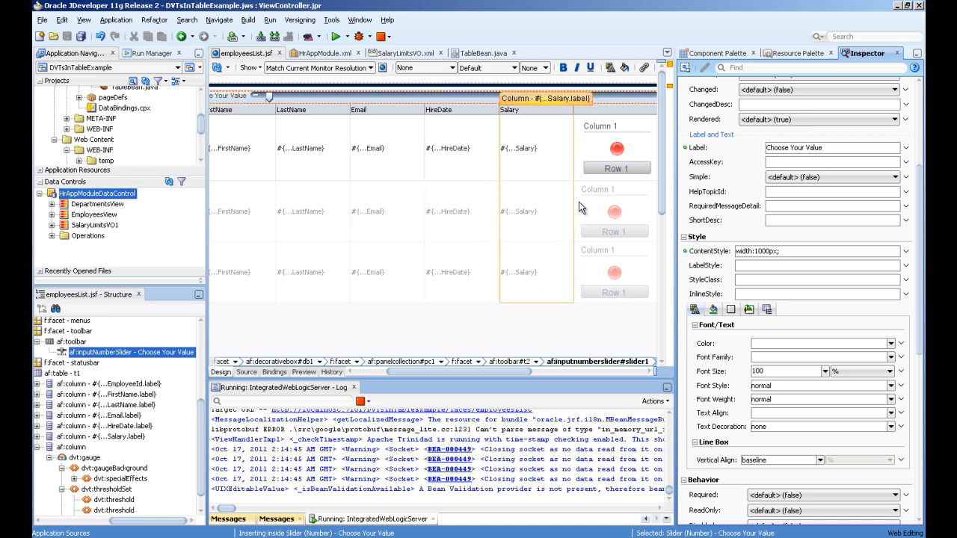
left_click(616, 148)
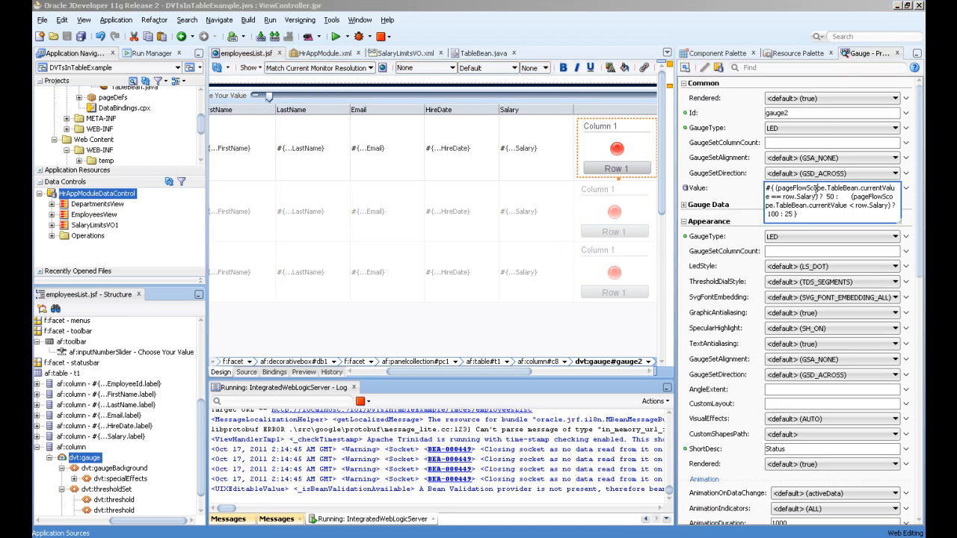
Step: Edit the gauge Value in Expression Builder so its last case returns 25
left_click(906, 189)
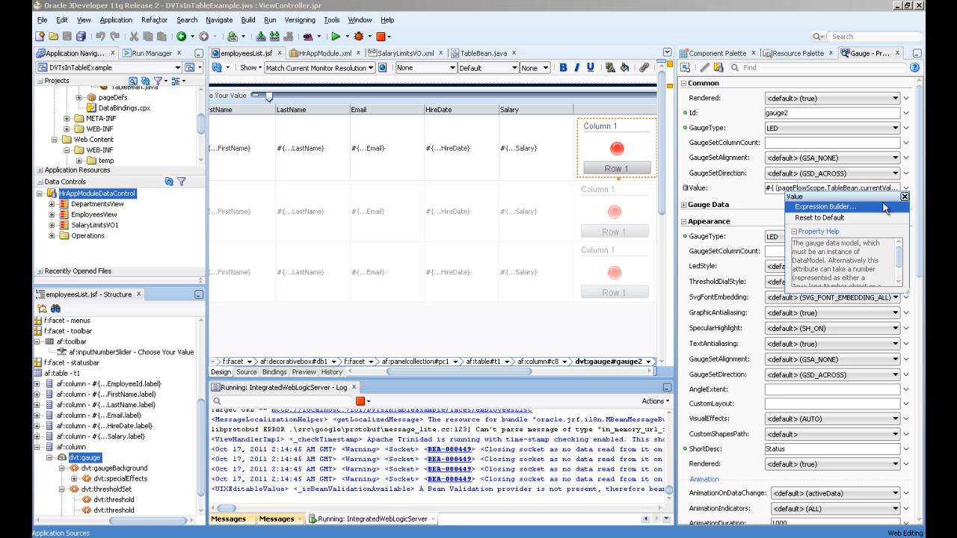
left_click(825, 207)
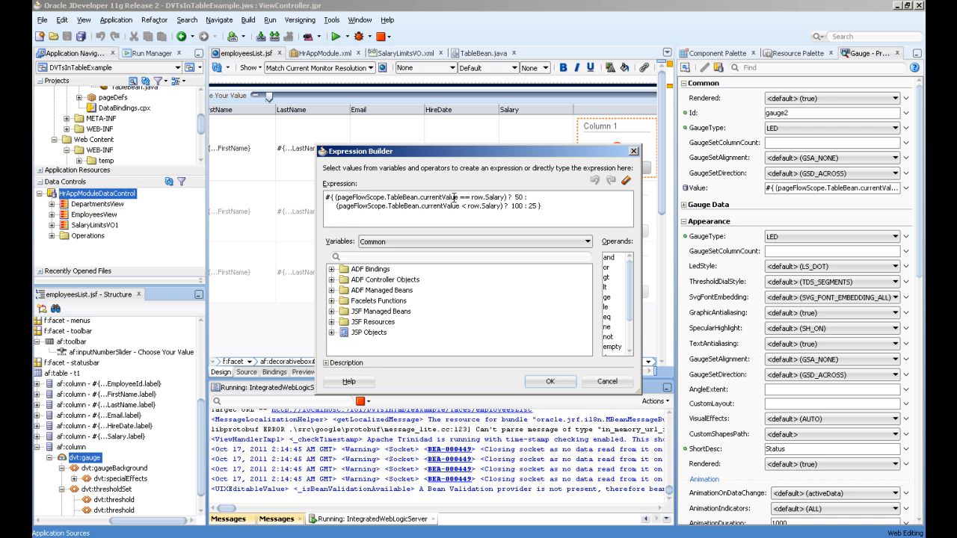
double_click(488, 196)
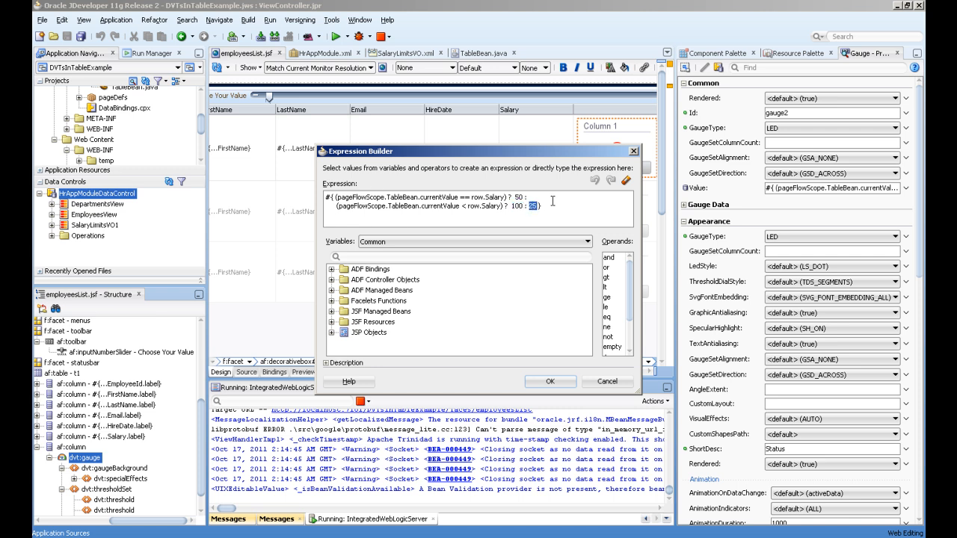
type("25")
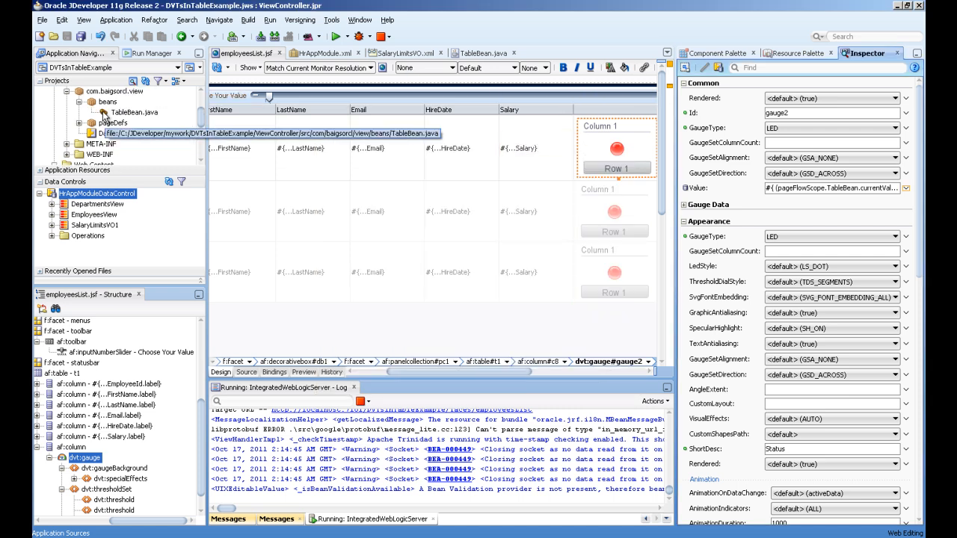
Step: Bring up TableBean.java with its currentValue field, getter, setter and doAction handler
double_click(134, 111)
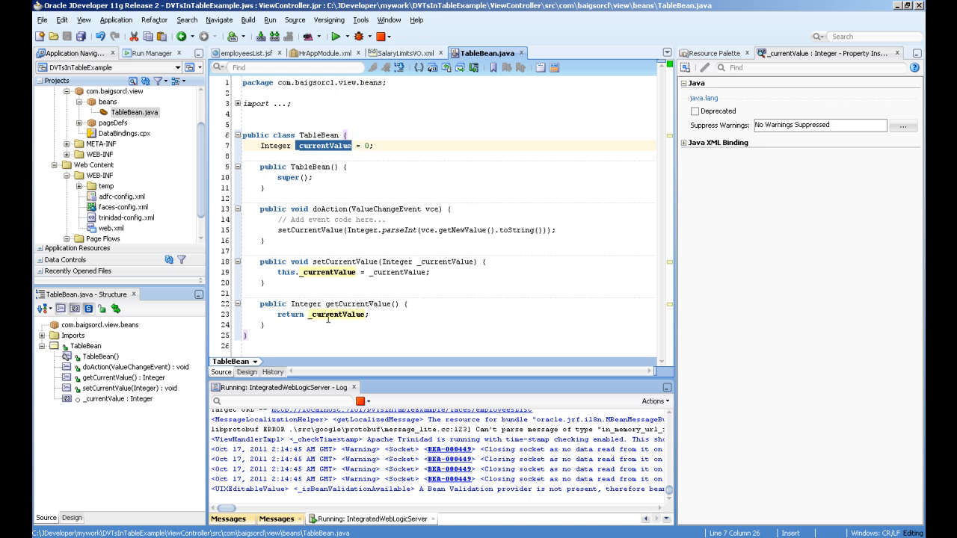
mouse_move(326, 92)
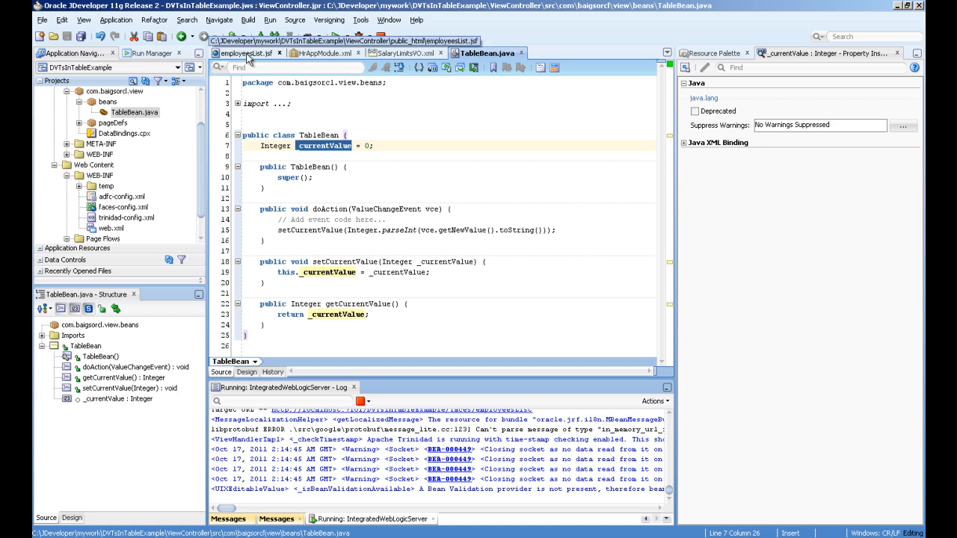
Step: Confirm the employeesList.jsf slider has AutoSubmit and TableBean's doAction as its ValueChangeListener
left_click(242, 52)
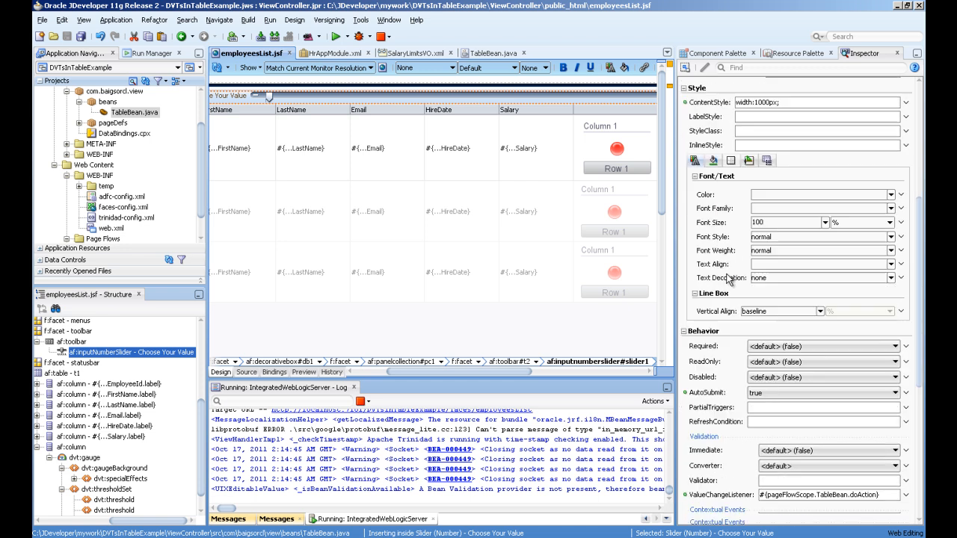
scroll("down", 3)
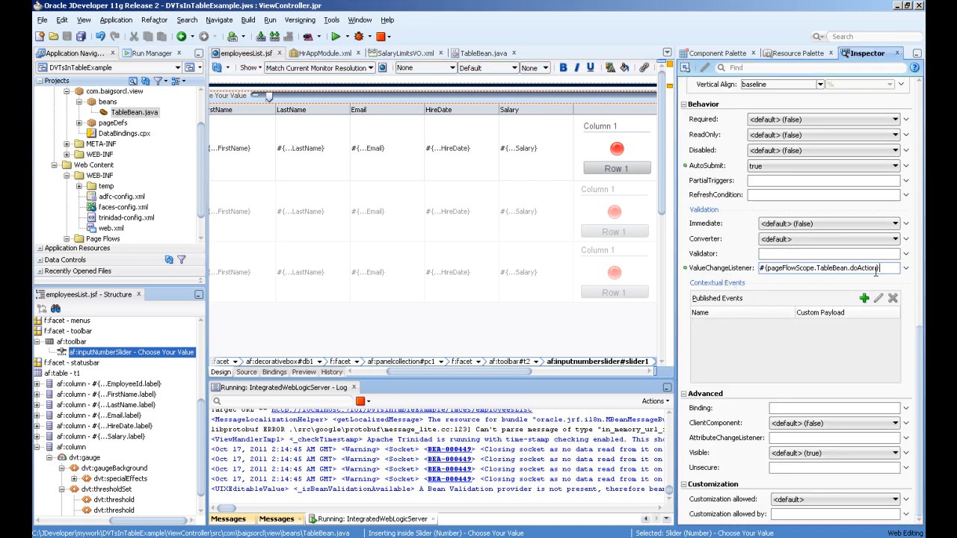
left_click(486, 53)
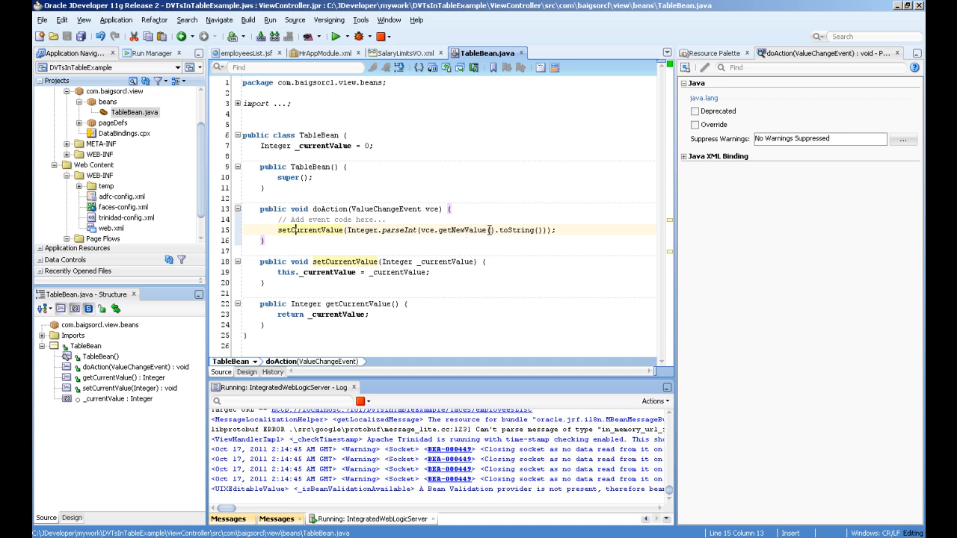
mouse_move(389, 230)
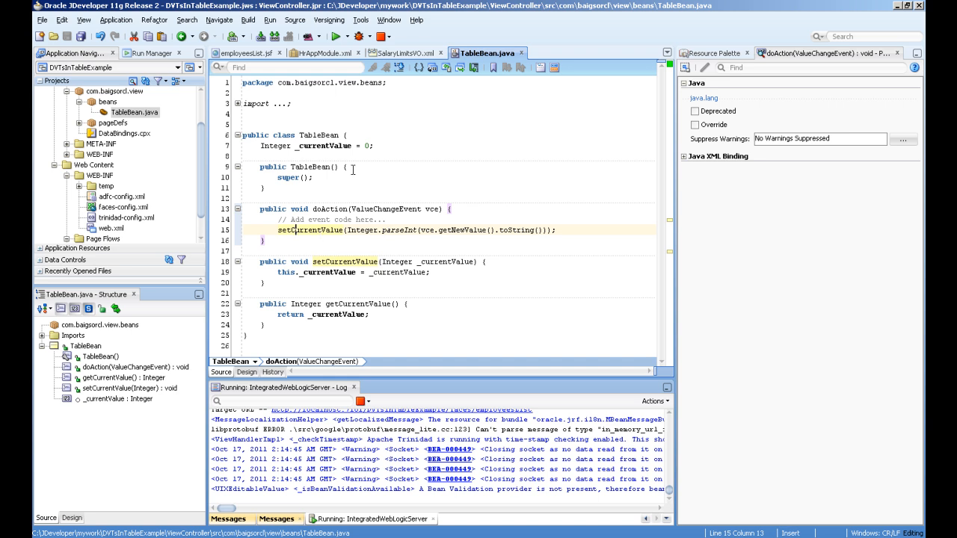
mouse_move(368, 201)
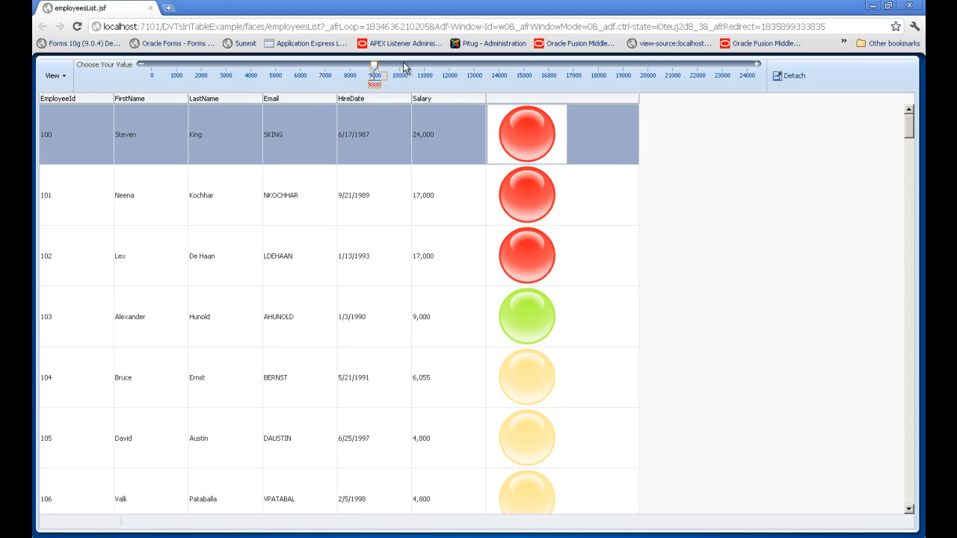
Step: Drag the Choose Your Value slider through 10000, 14000, 4000, 2000, 5000 and 15000 to recolour the LED gauges
left_click_drag(374, 65, 398, 64)
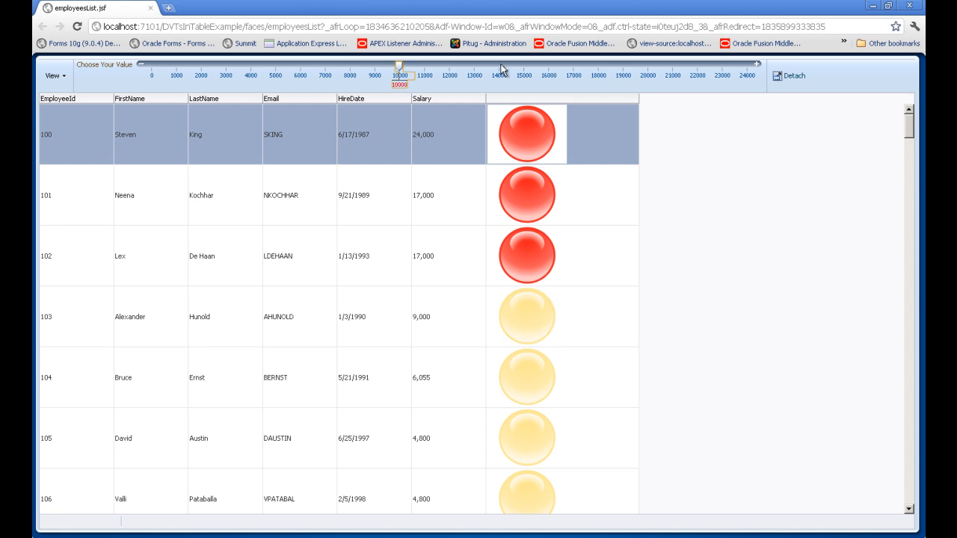
left_click_drag(398, 66, 499, 65)
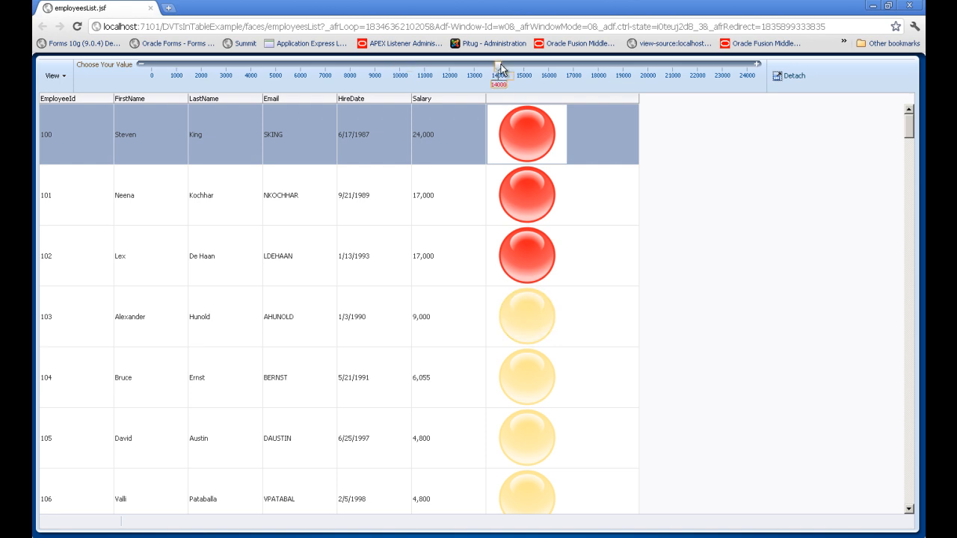
left_click_drag(499, 68, 251, 67)
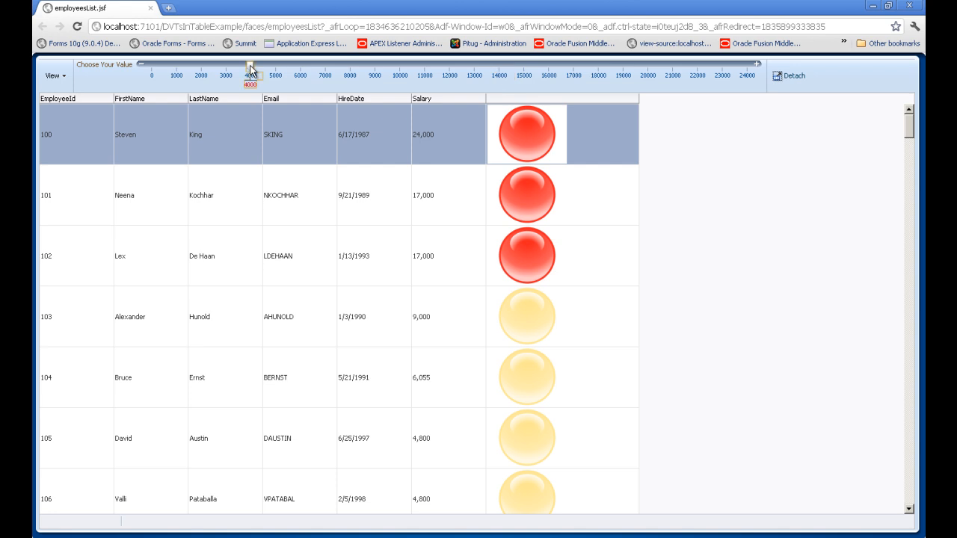
left_click_drag(248, 67, 225, 67)
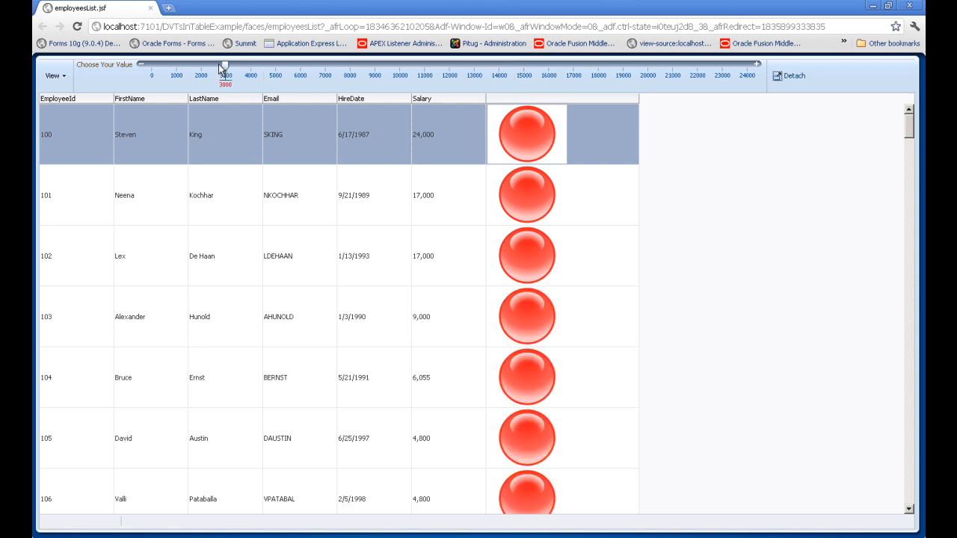
left_click_drag(223, 66, 204, 66)
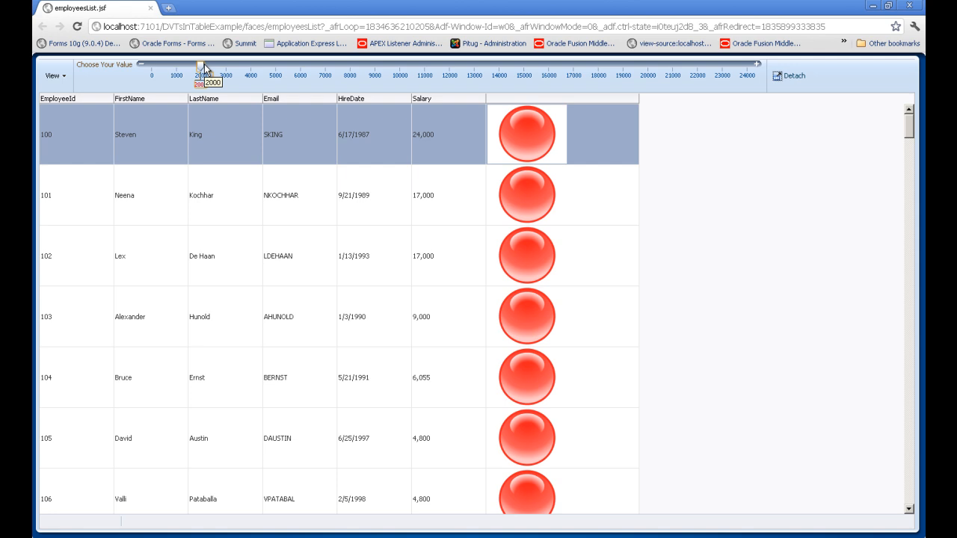
left_click_drag(203, 65, 350, 66)
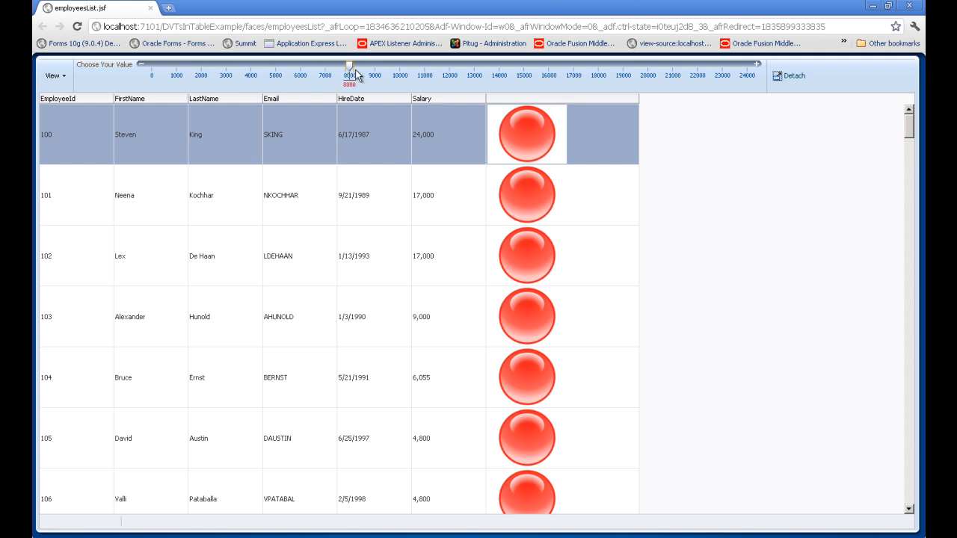
left_click_drag(348, 74, 526, 73)
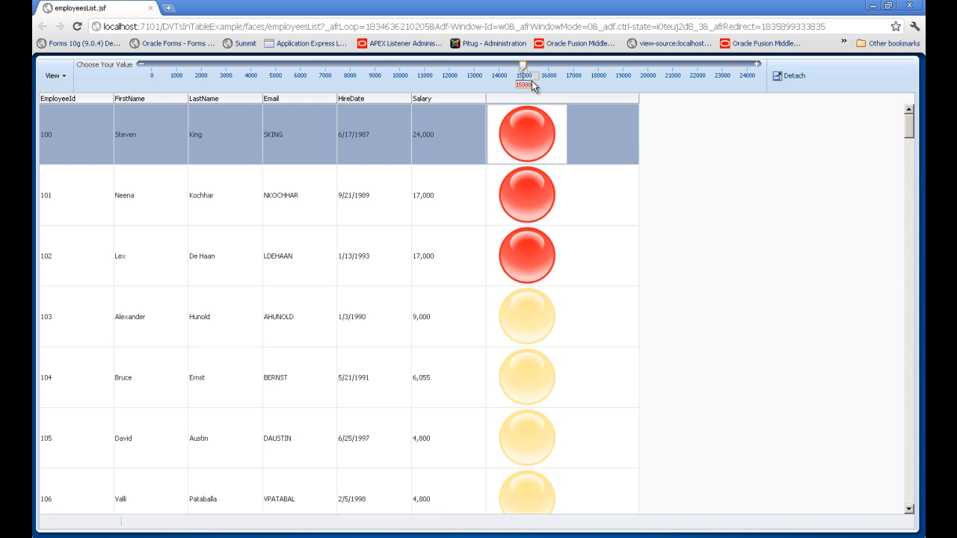